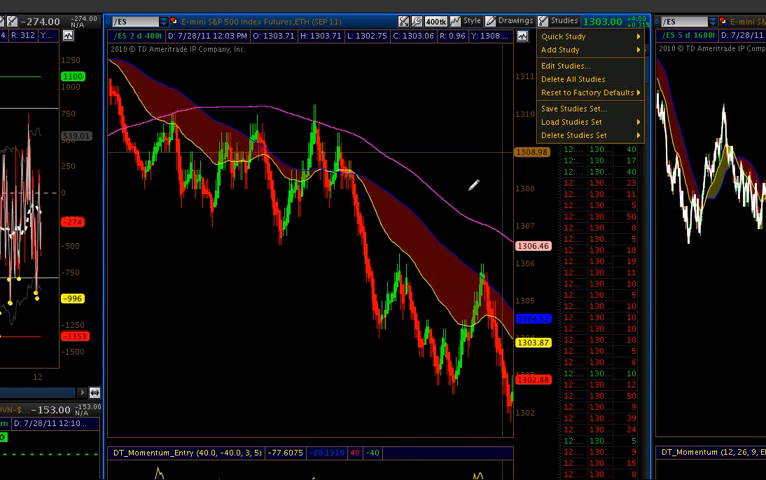
- Remove the existing moving-average and cloud studies via Edit Studies, leaving plain price bars
click(582, 36)
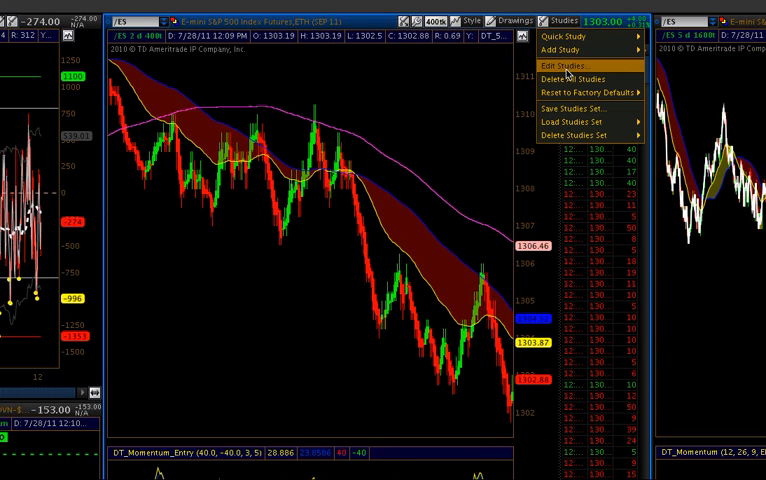
click(568, 64)
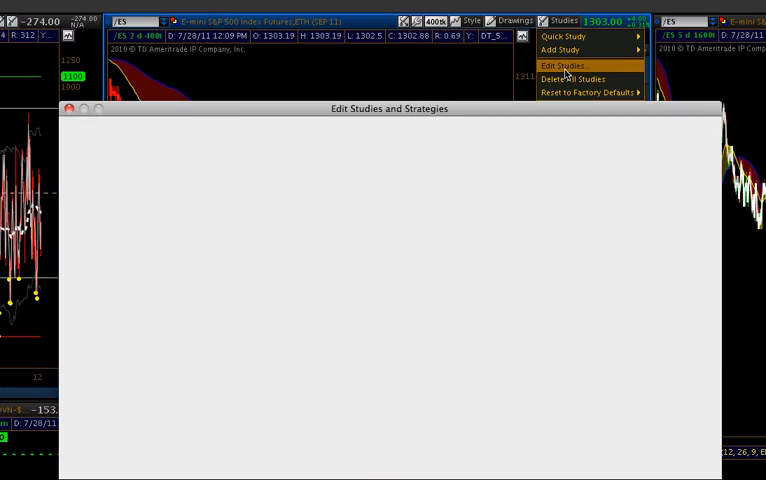
click(568, 66)
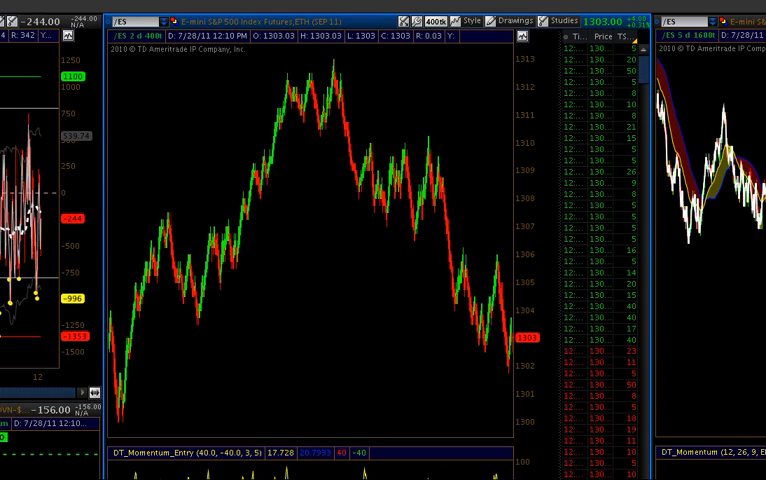
- Leave thinkorswim and switch to the Firefox browser on the Google start page
click(552, 20)
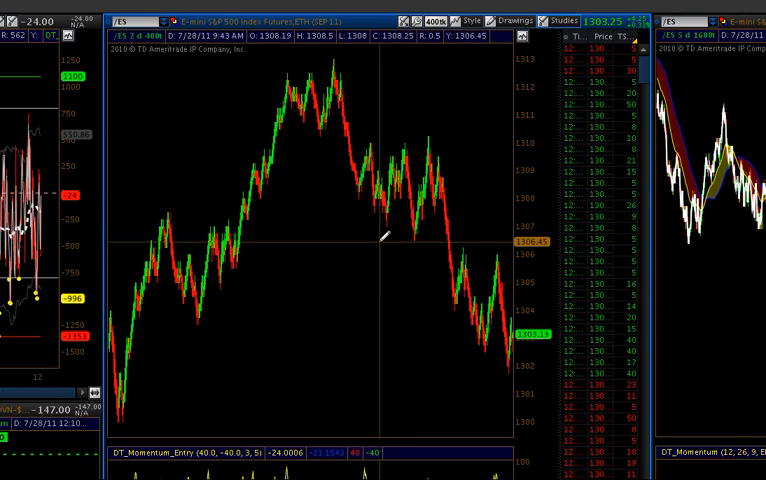
mouse_move(272, 348)
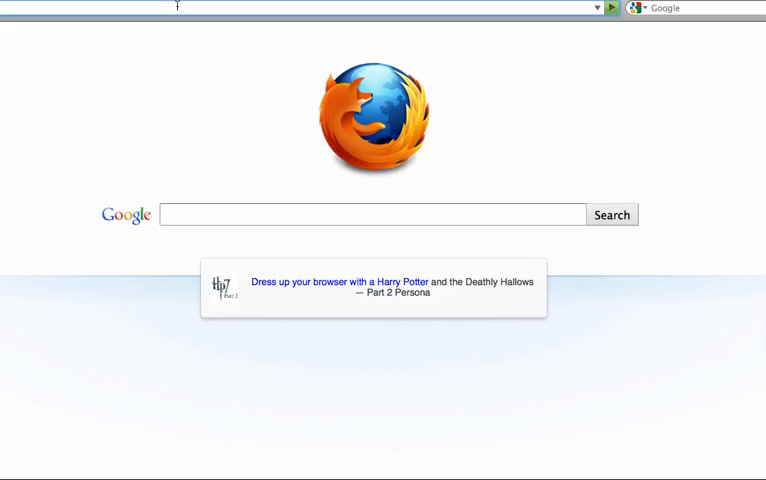
- Log into the DirectionTrader.com member area and reach its Getting Started page
click(300, 8)
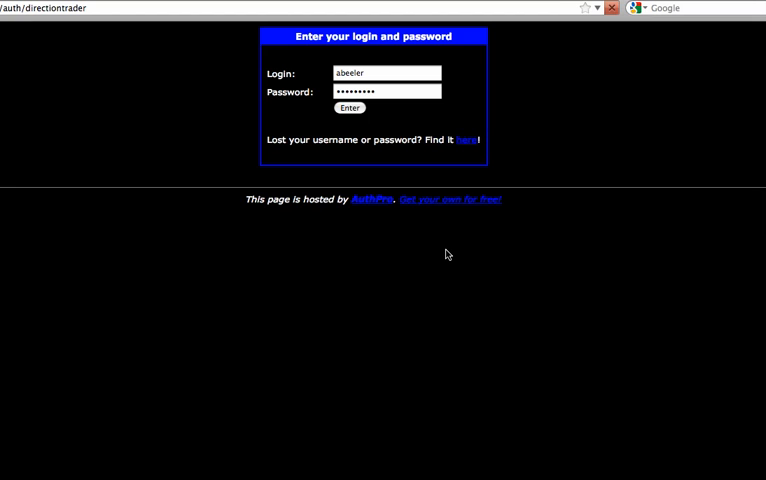
click(348, 108)
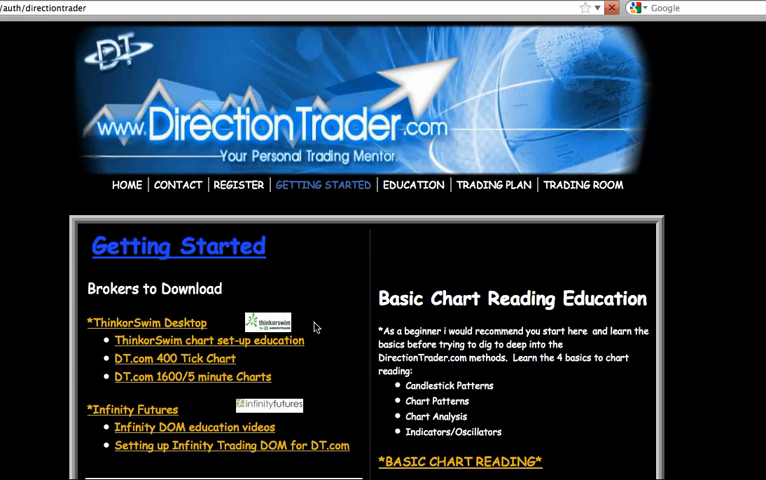
- Select and copy the 400 Tick Chart Moving Averages script from the codes page
scroll(down, 3)
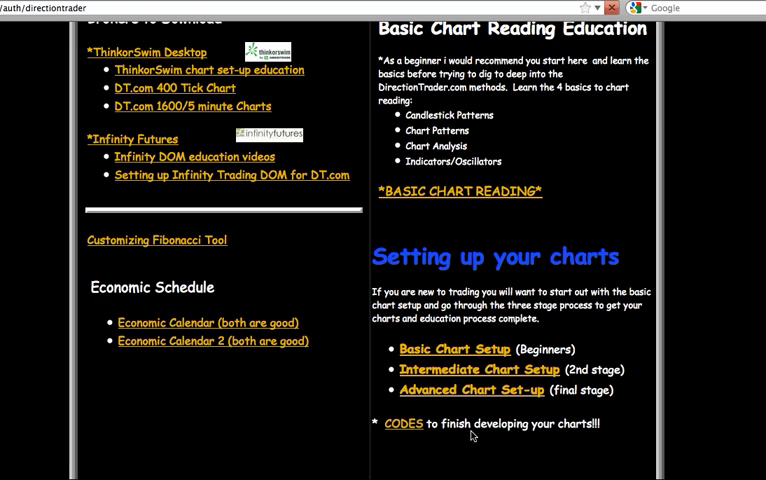
mouse_move(364, 418)
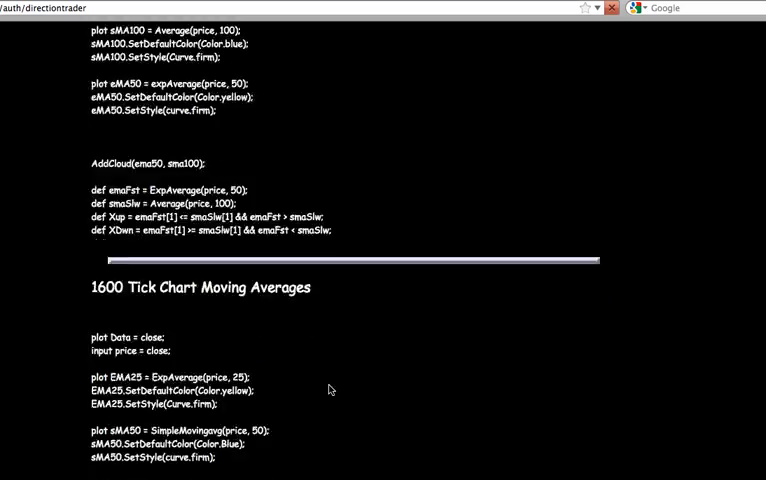
scroll(down, 3)
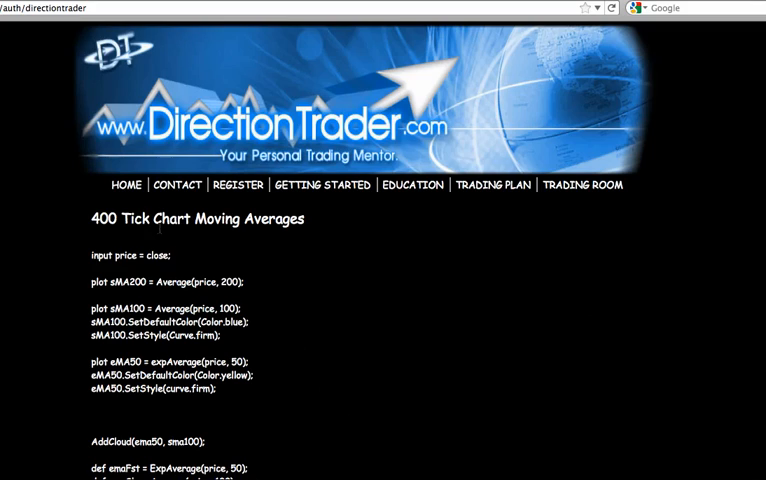
mouse_move(252, 298)
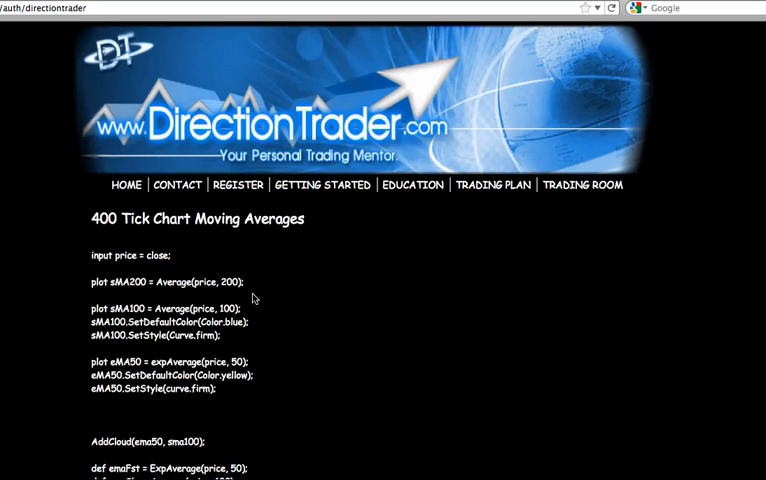
scroll(down, 3)
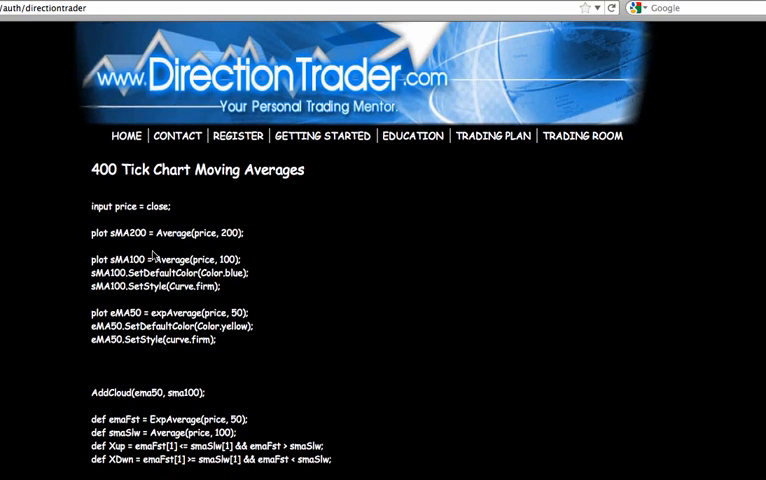
scroll(down, 3)
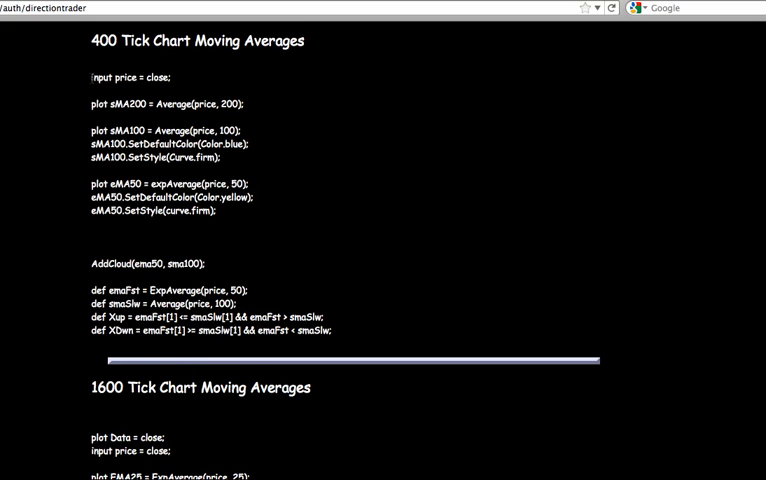
drag(88, 76, 344, 332)
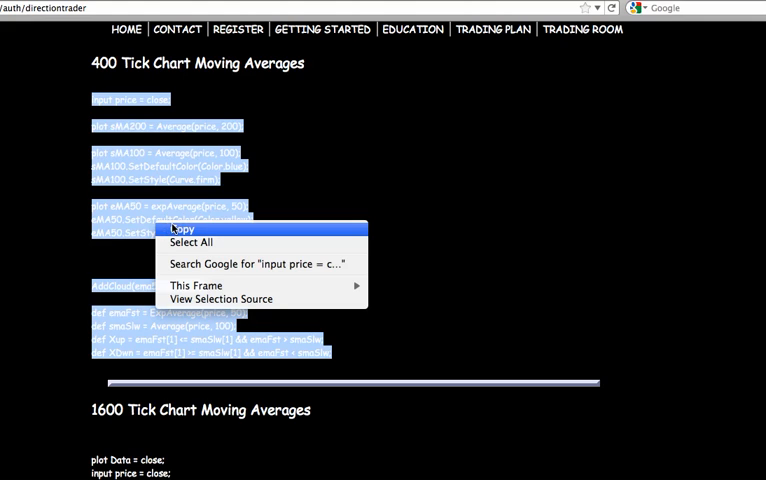
click(184, 232)
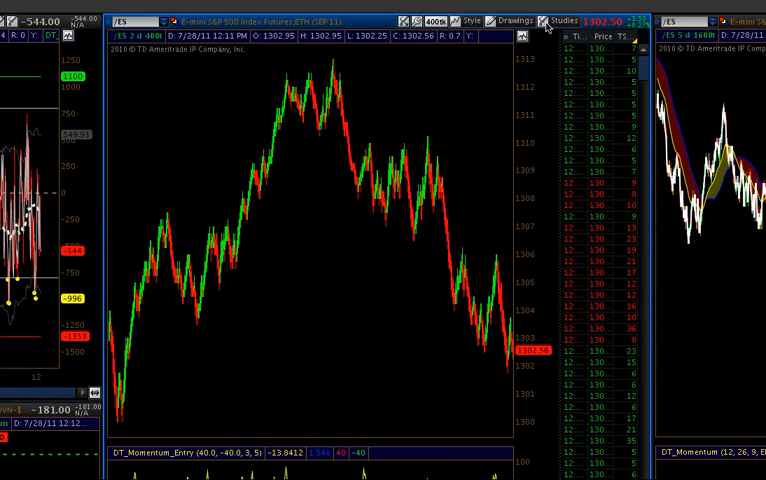
- Create a new custom study in Edit Studies and paste the copied moving-average script into it
click(564, 18)
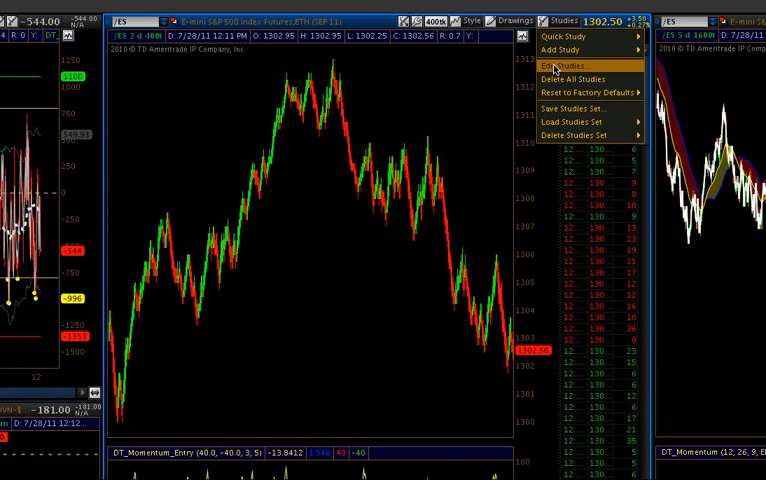
click(542, 66)
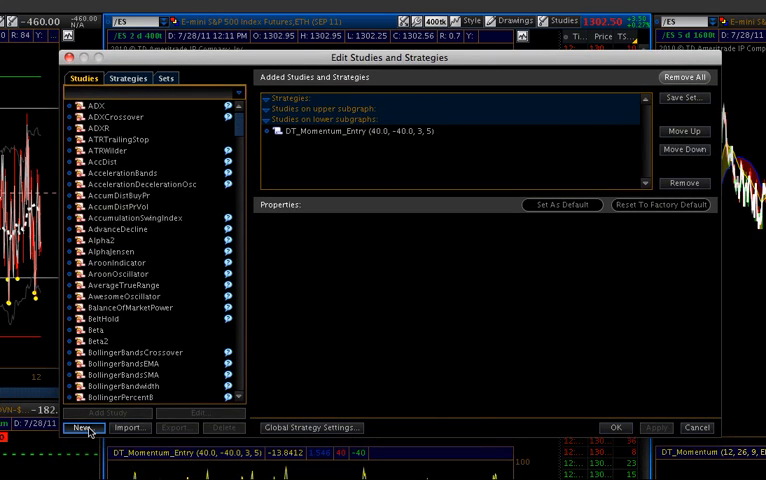
click(76, 428)
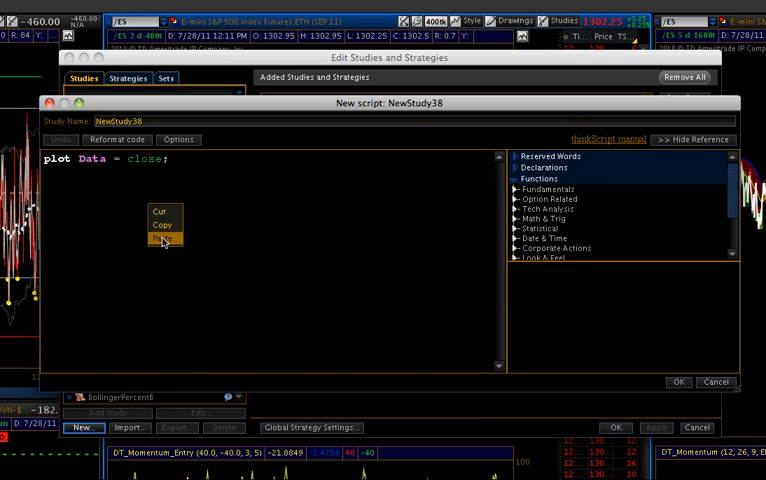
click(160, 244)
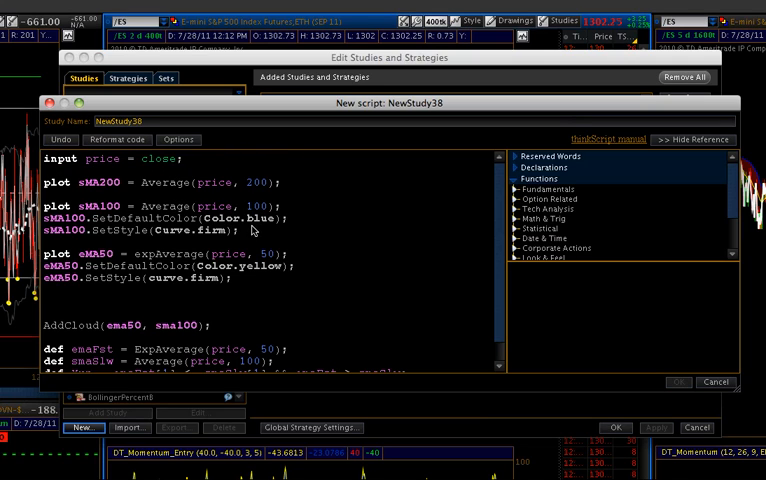
mouse_move(296, 258)
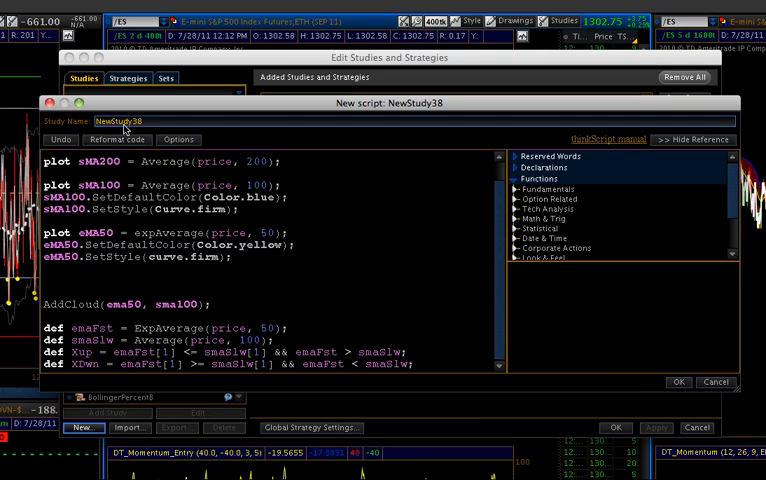
- Name the new study '400tick' and save it onto the chart's upper subgraph
double_click(128, 116)
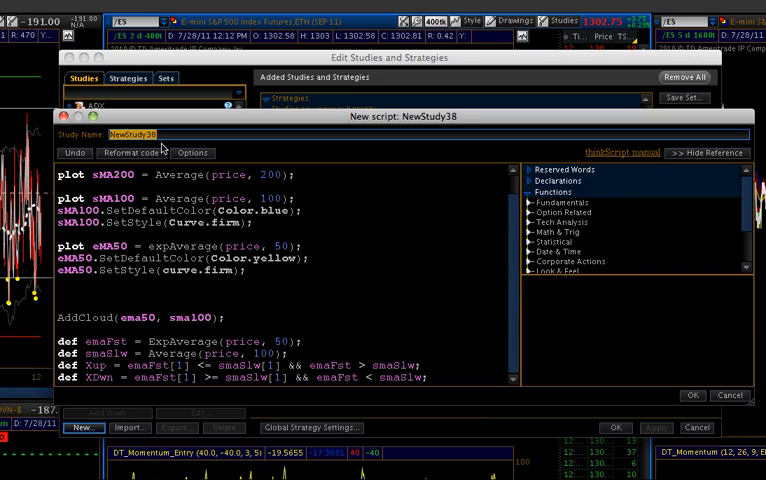
text(400tick)
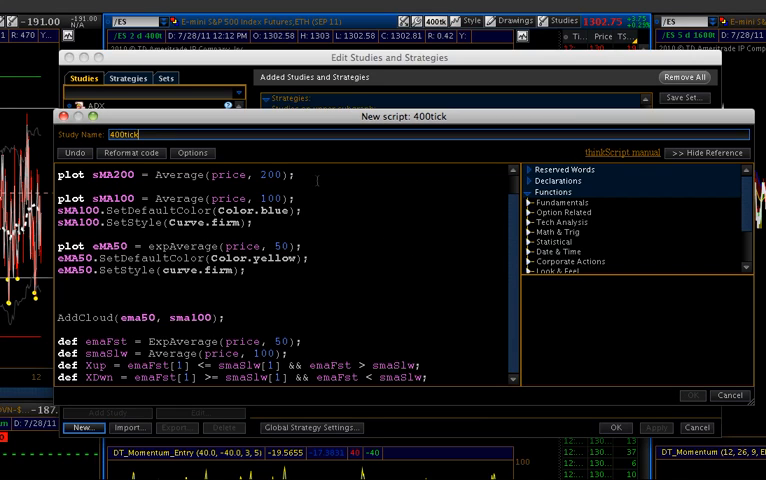
mouse_move(480, 130)
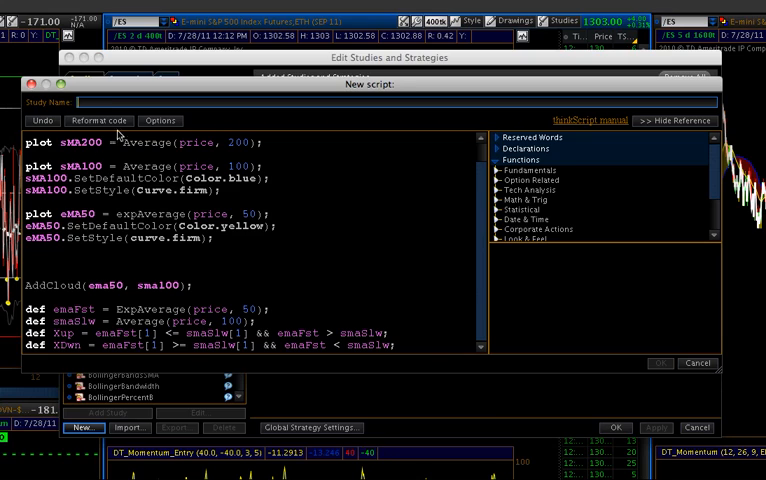
text(a)
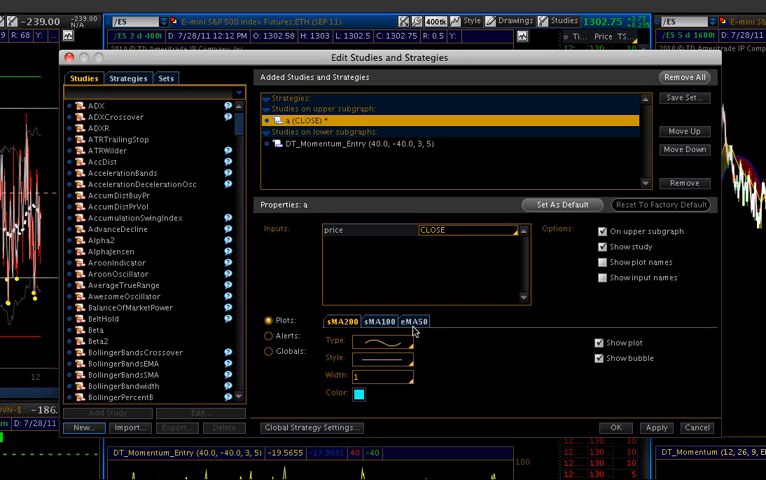
- Review the 100 SMA plot settings in the study properties and apply the study to the chart
click(384, 320)
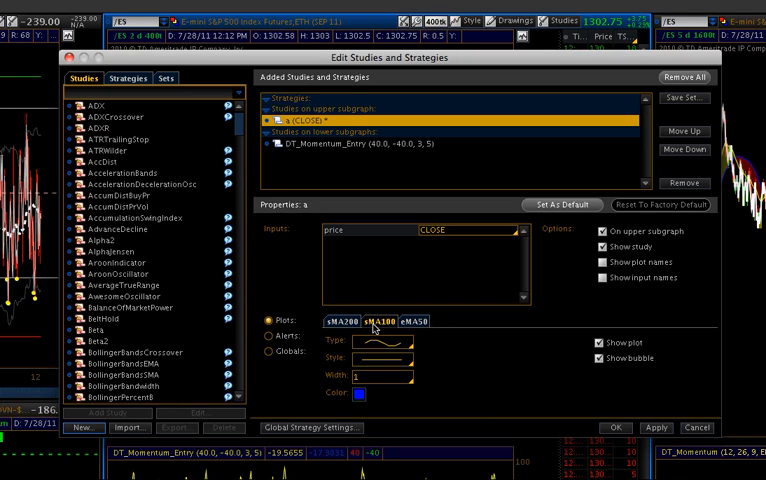
click(656, 428)
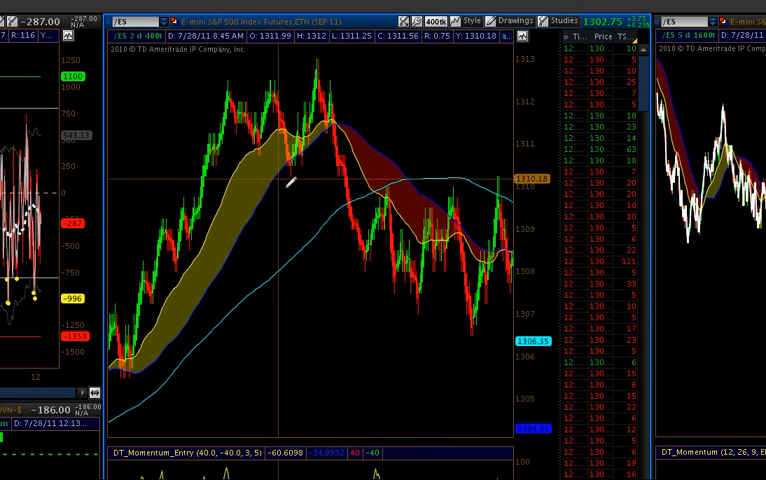
mouse_move(330, 228)
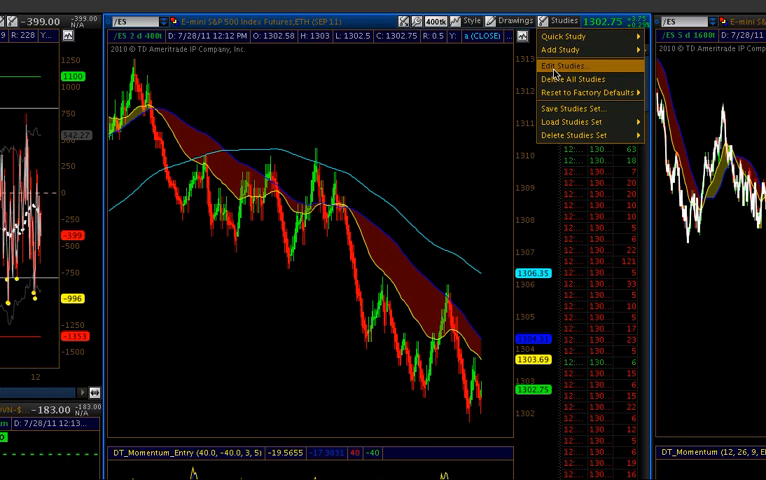
- Reopen Edit Studies and scroll the study list down to the DT_ custom studies
click(556, 66)
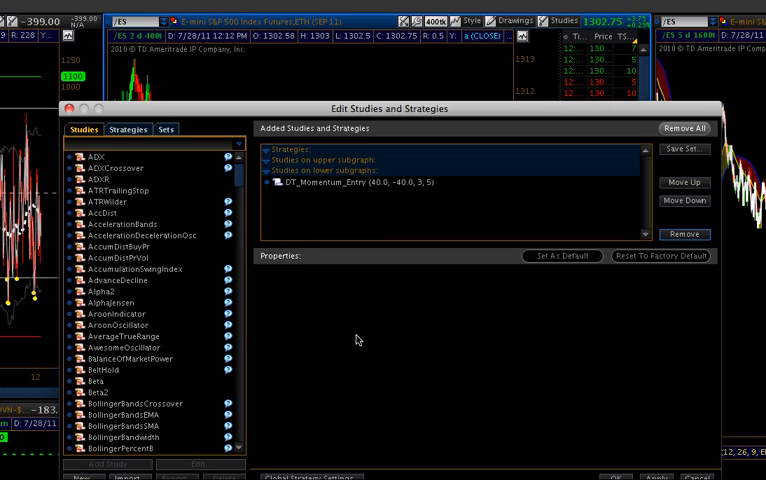
mouse_move(216, 348)
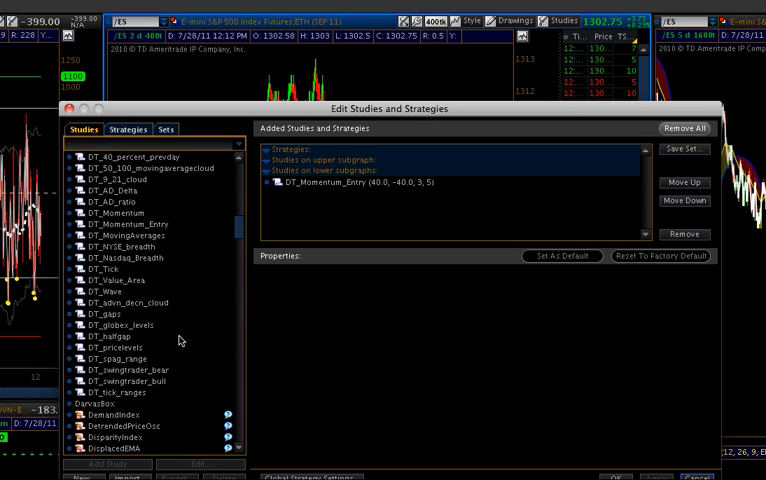
scroll(down, 3)
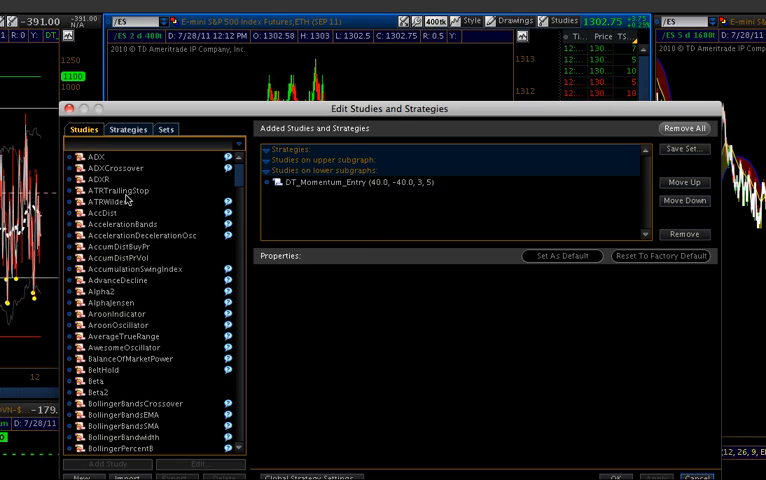
scroll(down, 3)
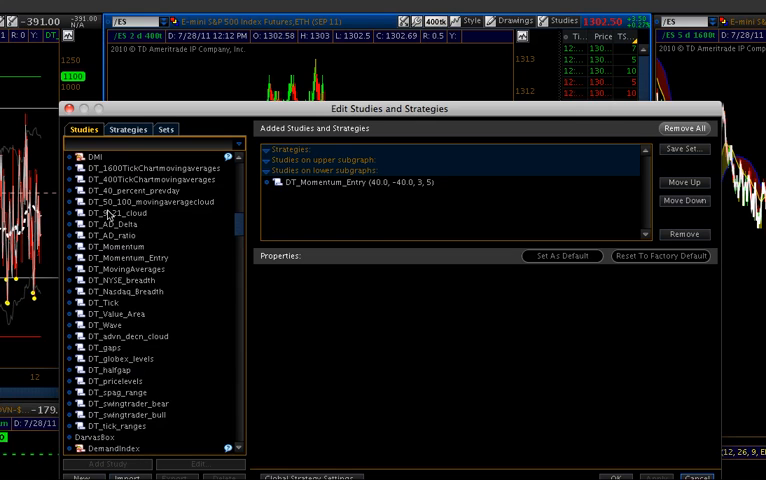
mouse_move(148, 228)
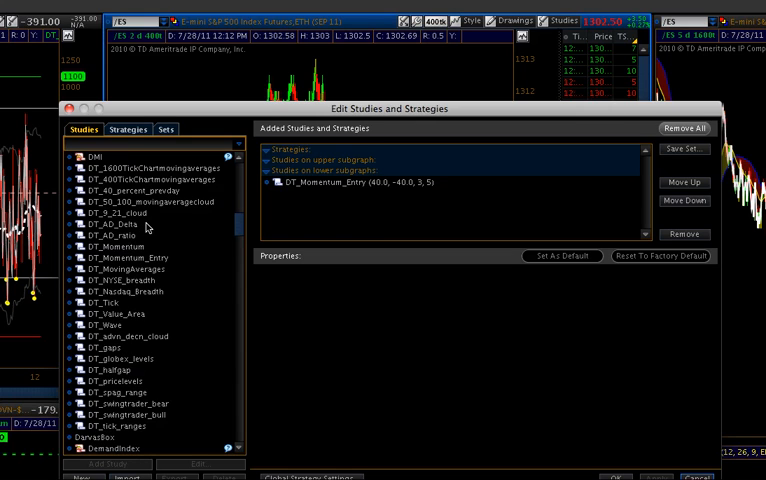